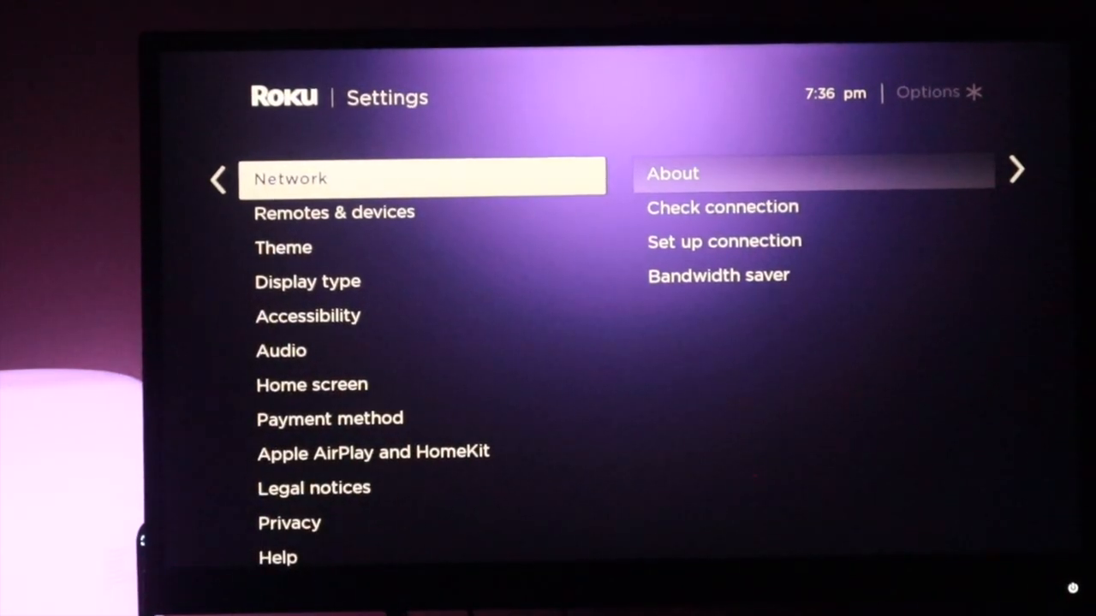
- Run Check connection under Settings > Network and acknowledge the successful result
left_click(723, 206)
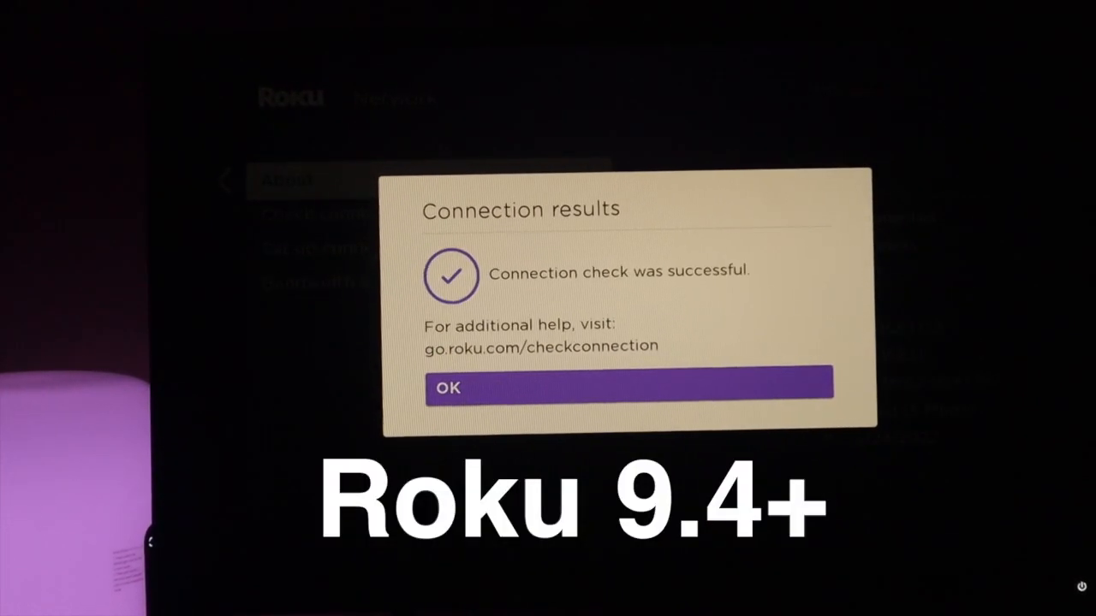
left_click(630, 387)
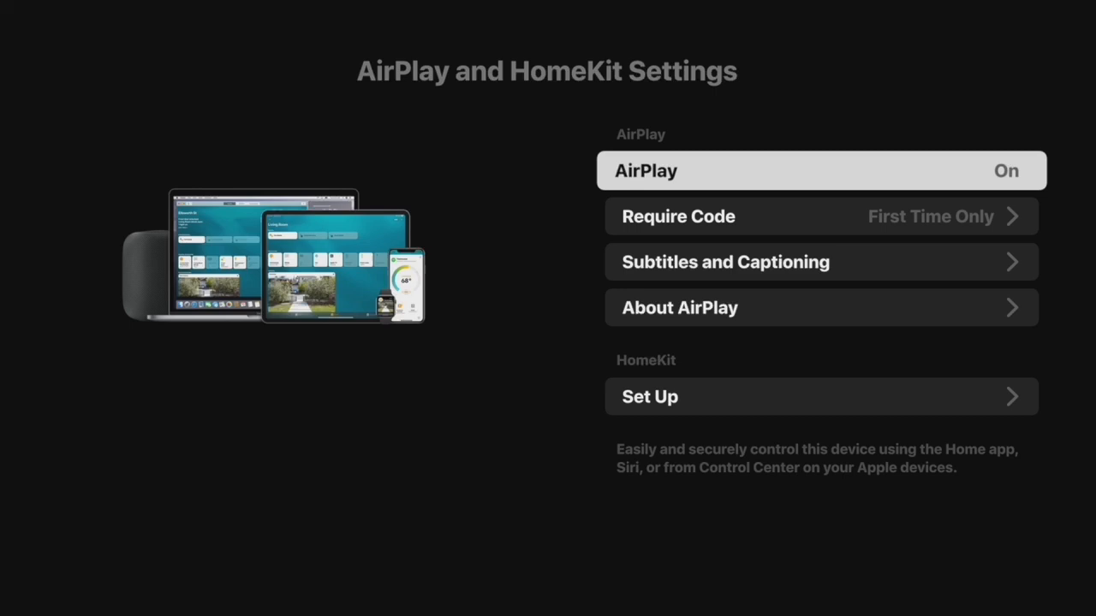
- Toggle AirPlay off and back On, then highlight the Require Code setting
left_click(820, 171)
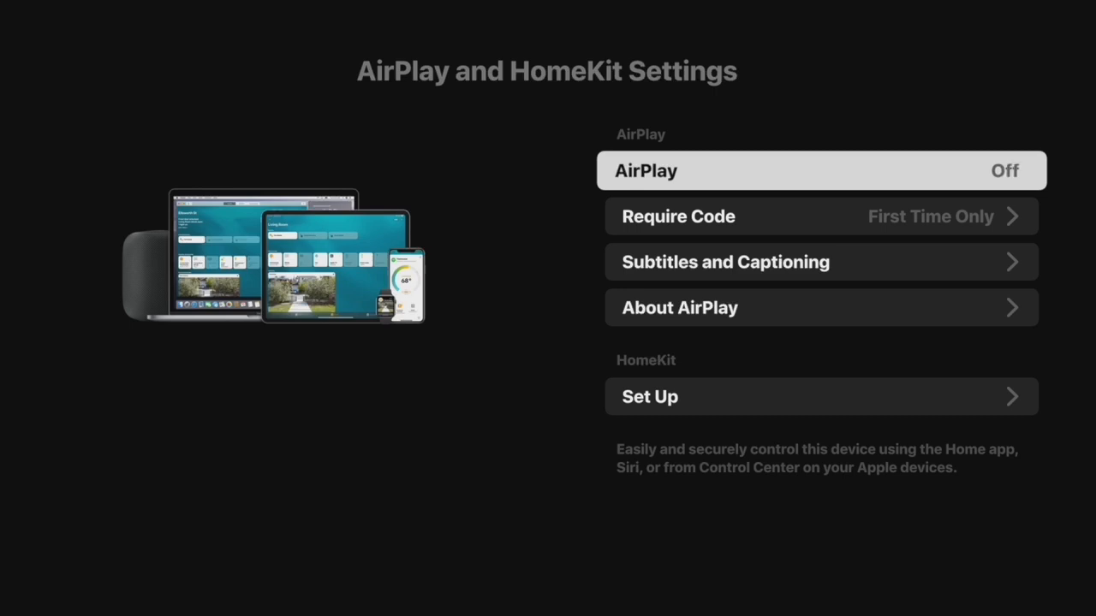
left_click(820, 171)
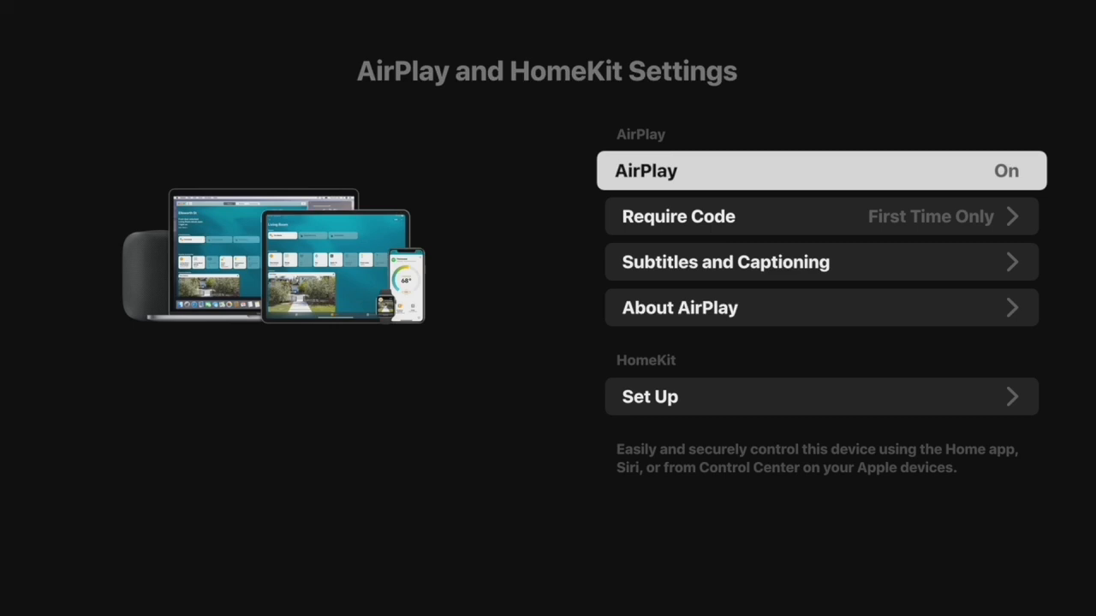
key("down")
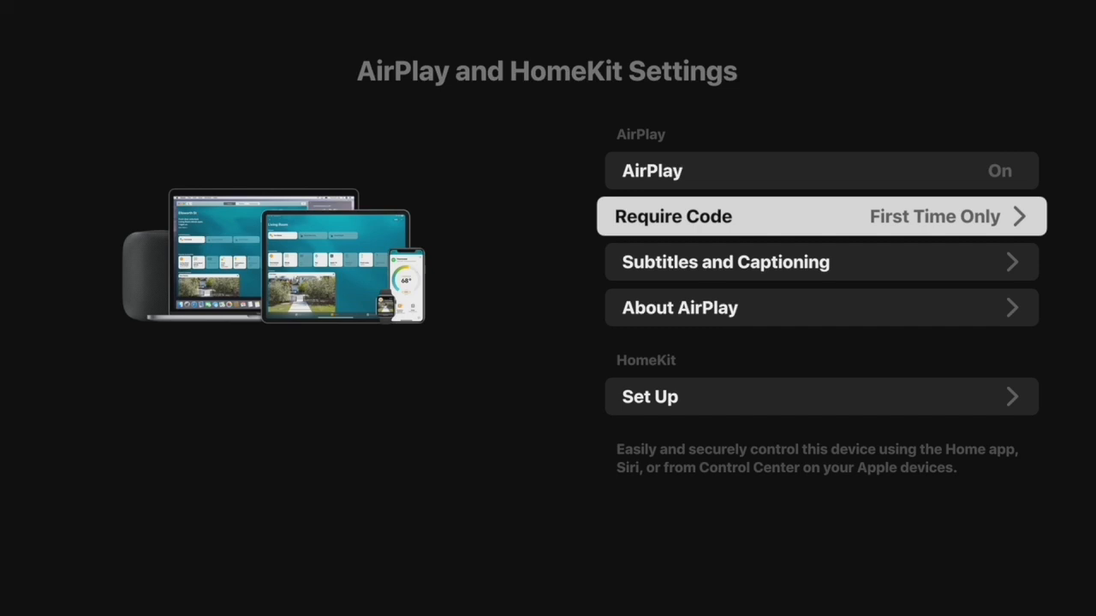
left_click(821, 216)
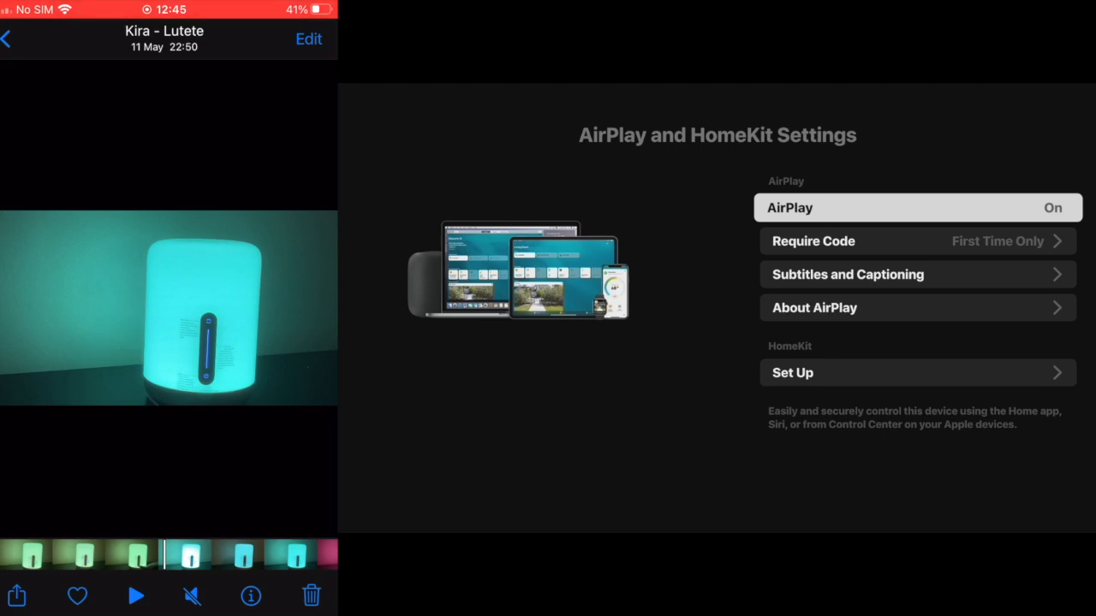
- Play the Kira - Lutete lamp video and AirPlay it to Roku Streaming Stick
left_click(135, 596)
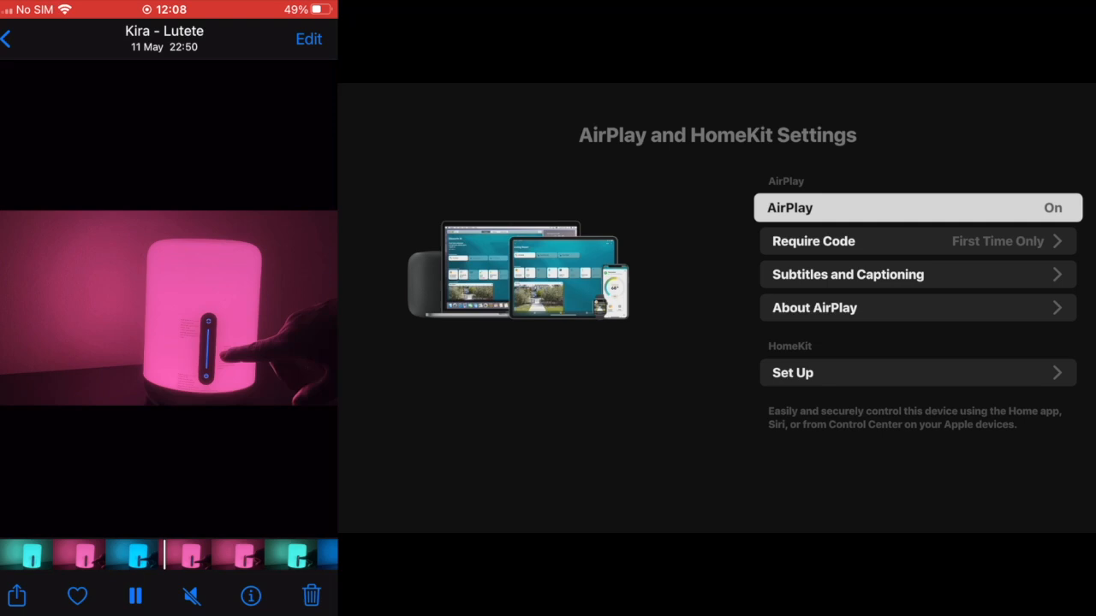
left_click(18, 596)
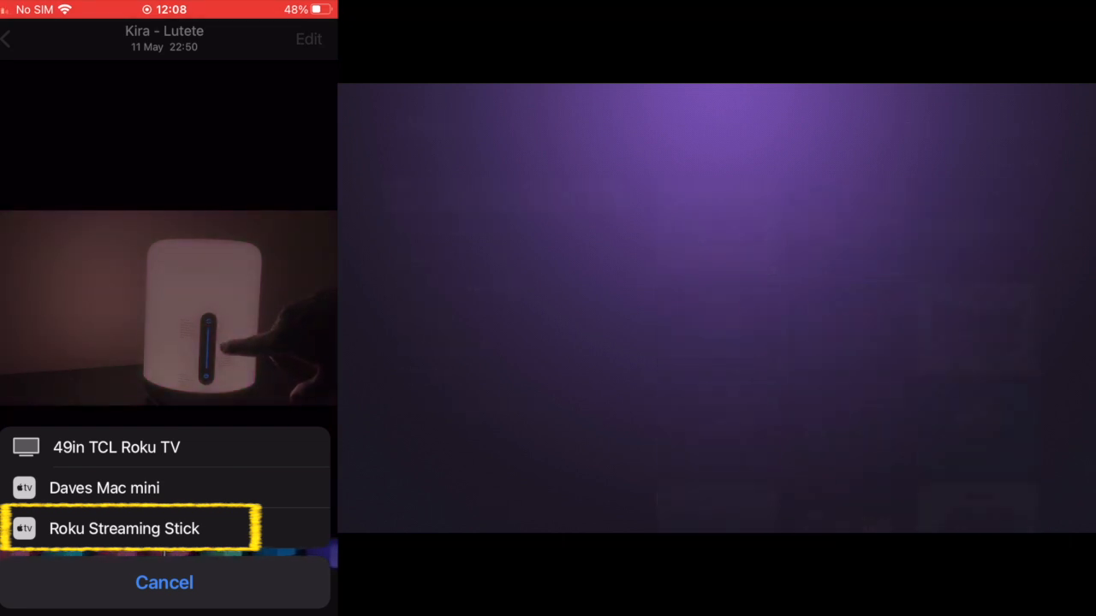
left_click(124, 528)
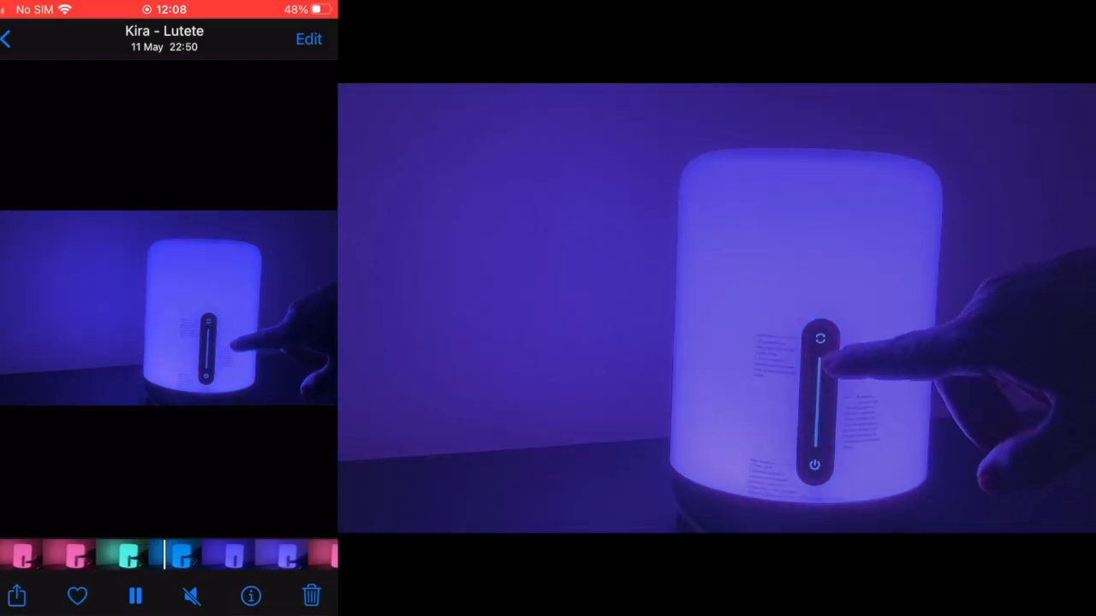
left_click(317, 37)
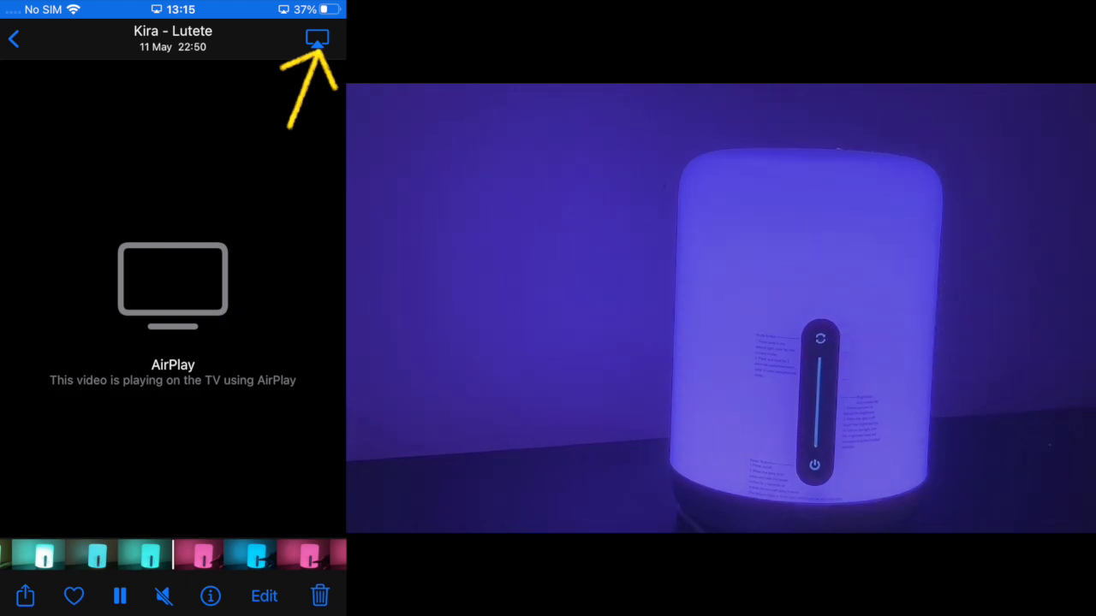
- Turn off AirPlay playback so the video stops on the TV
left_click(317, 40)
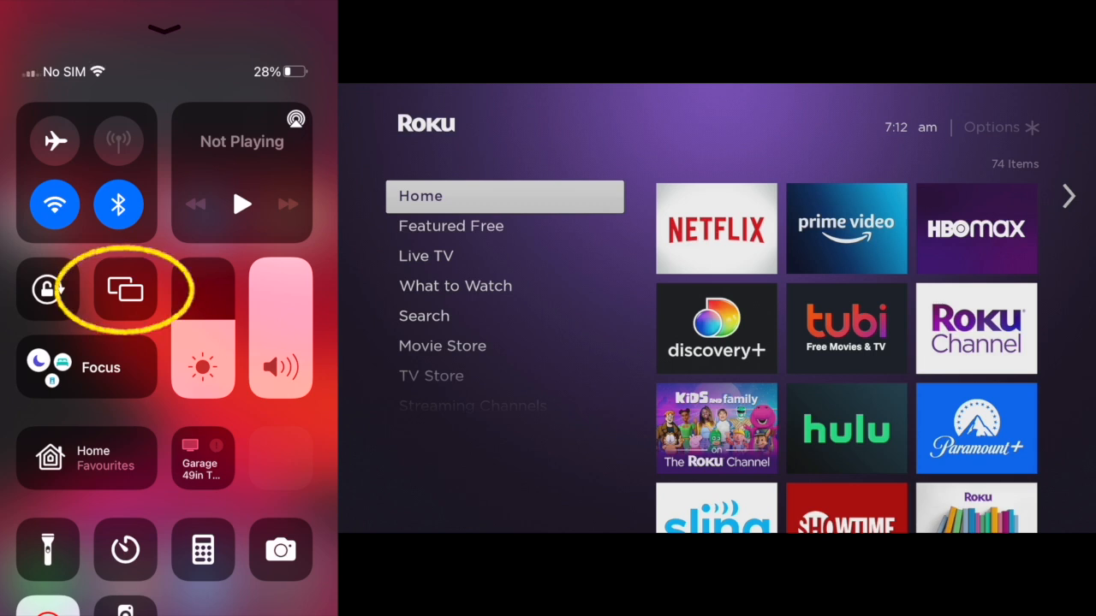
- Start Screen Mirroring from Control Center to Roku Streaming Stick
left_click(125, 288)
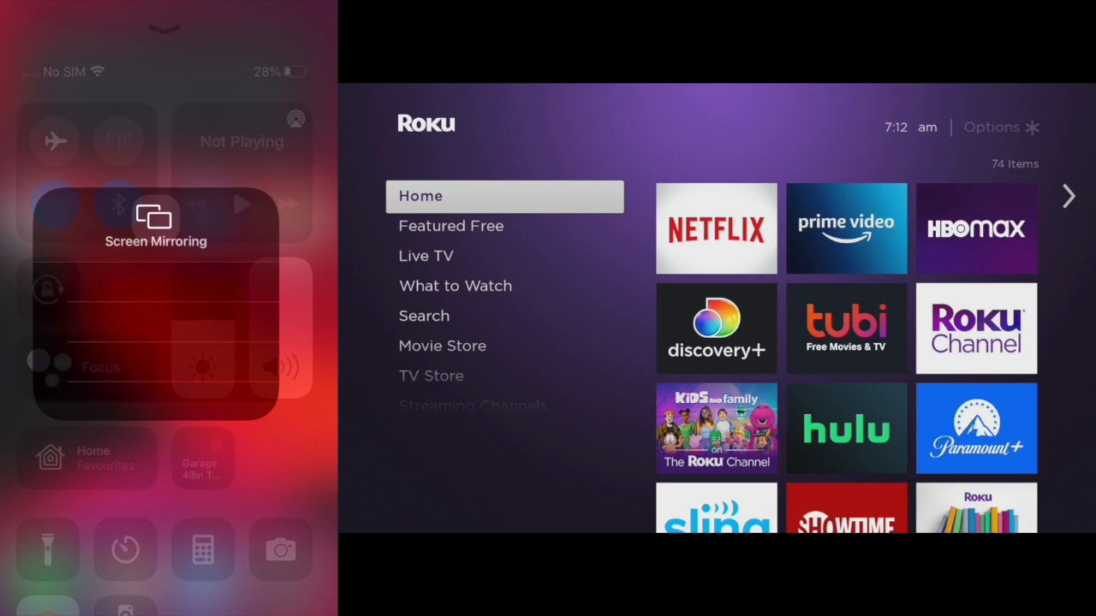
left_click(156, 214)
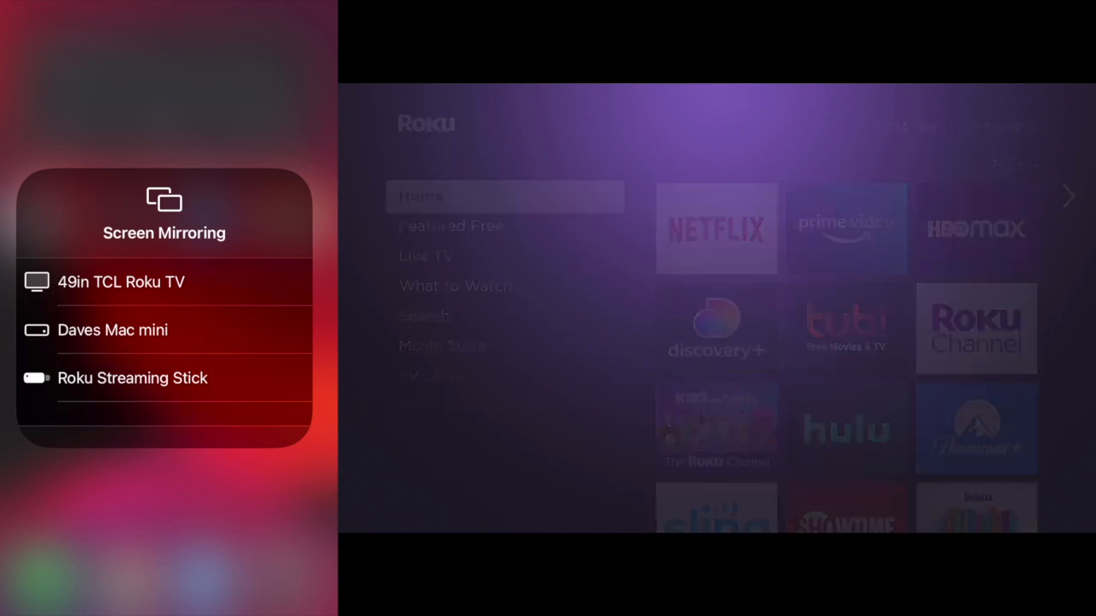
left_click(134, 378)
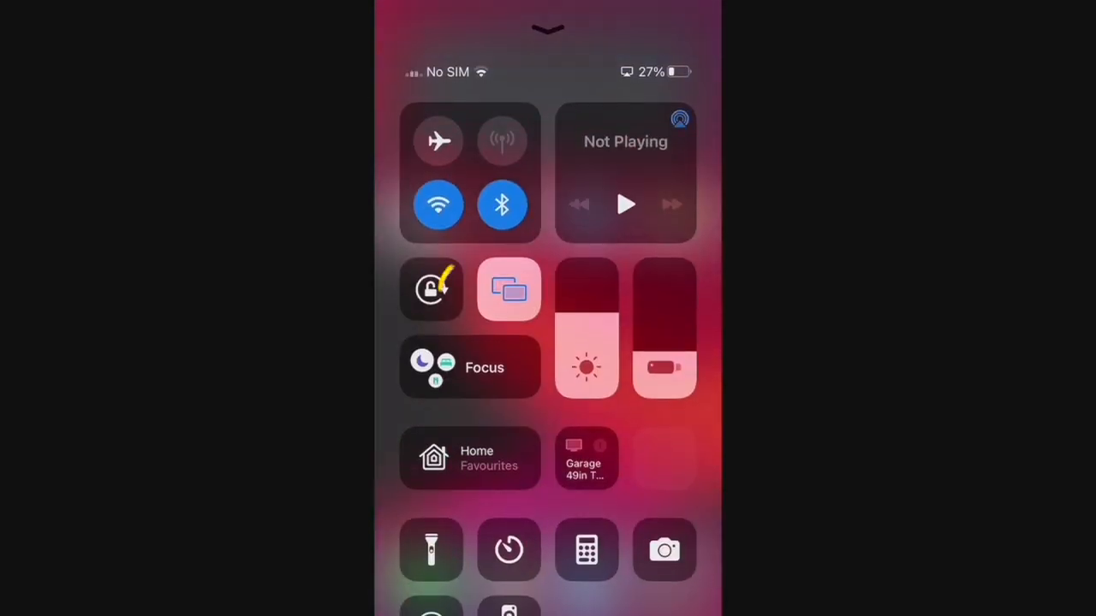
- Stop Screen Mirroring to the Roku Streaming Stick from Control Center
left_click(509, 289)
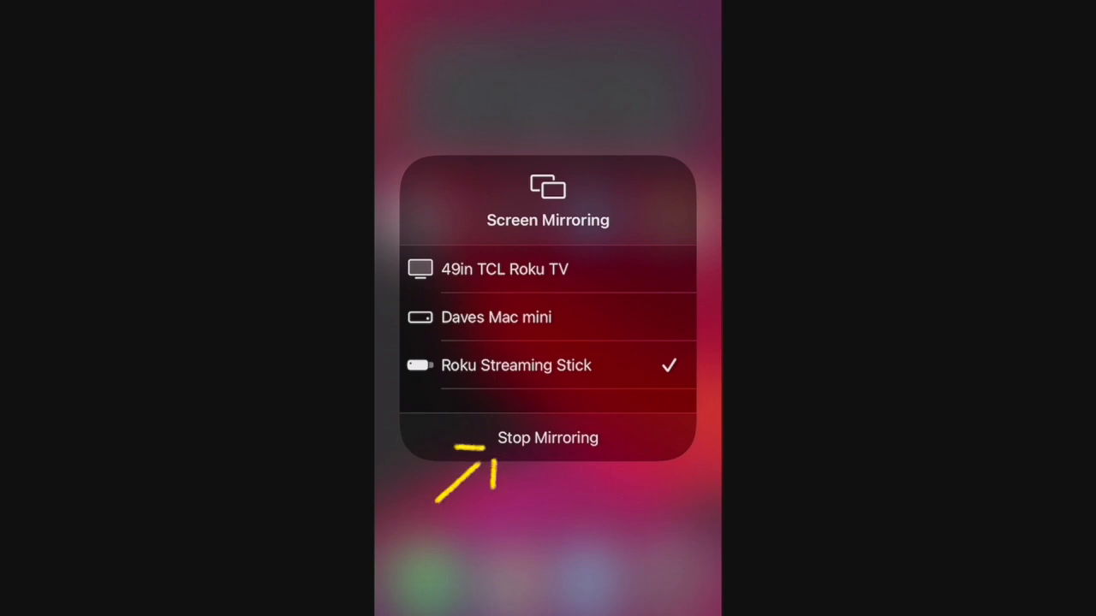
left_click(548, 438)
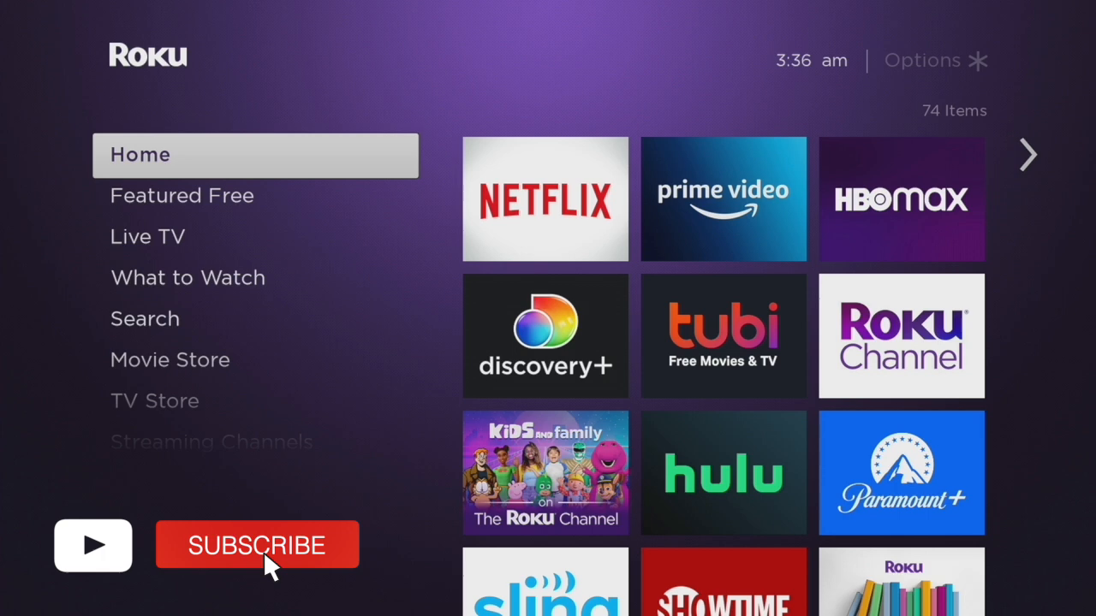
left_click(257, 544)
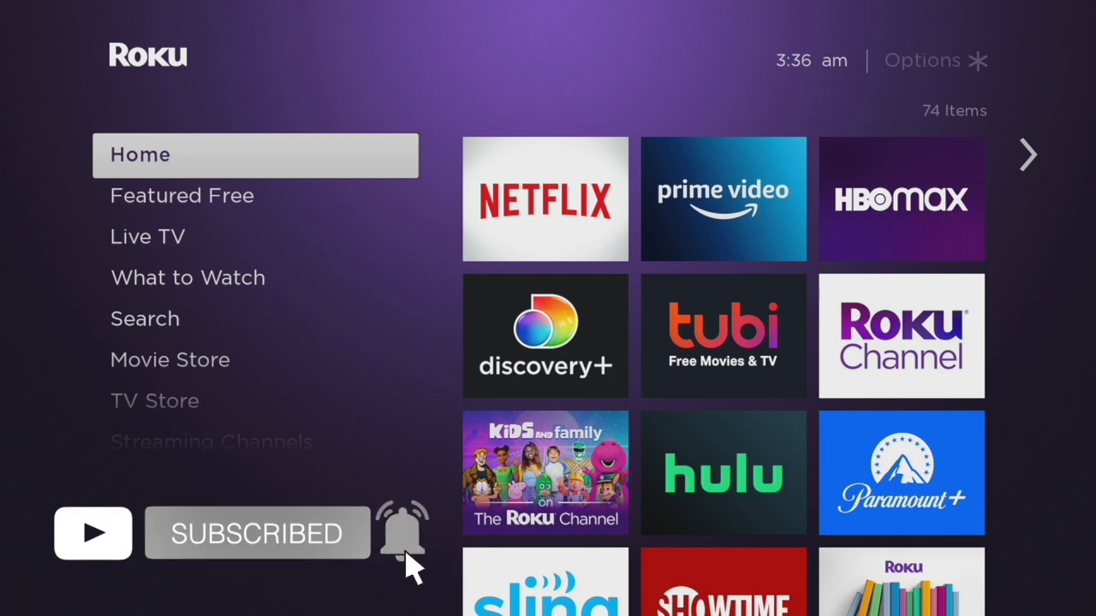